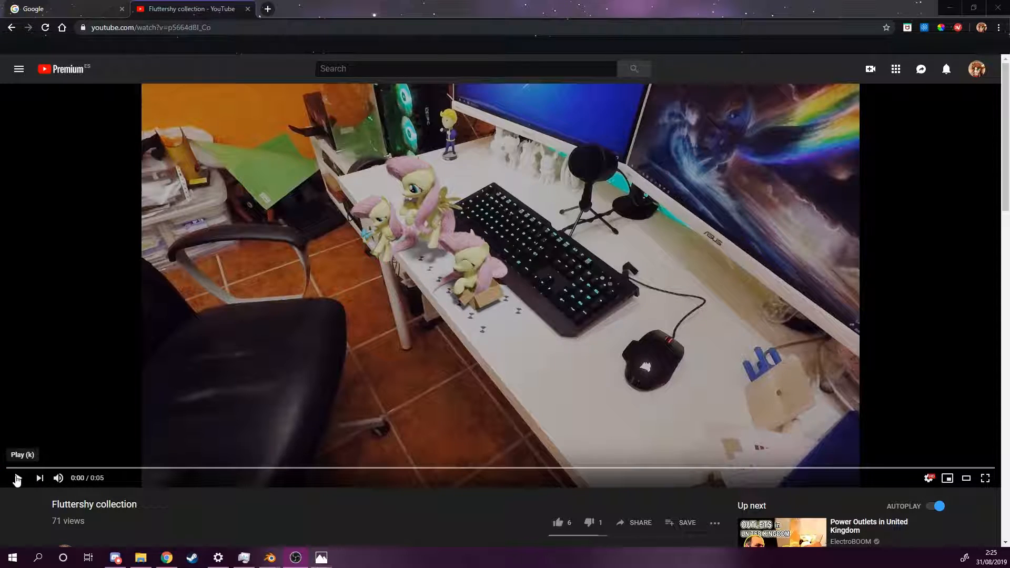
# Step: Play the five-second Fluttershy collection desk video through to its end
pyautogui.click(16, 478)
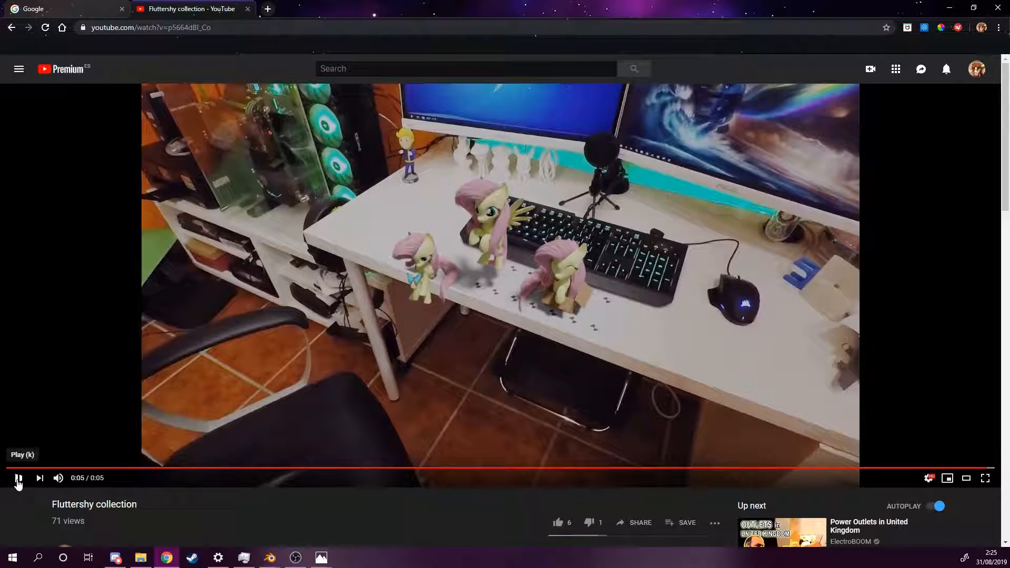
pyautogui.click(18, 478)
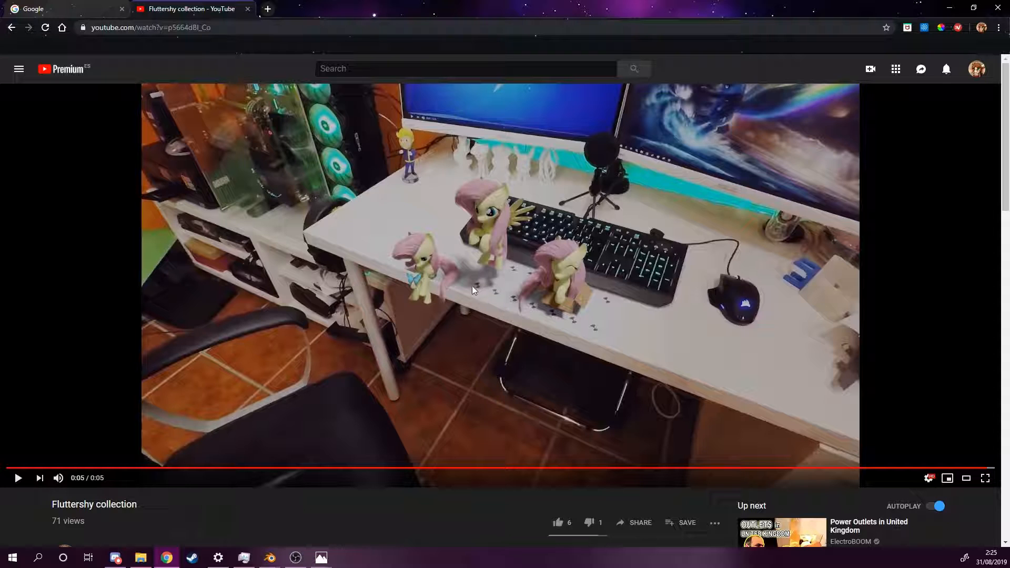
pyautogui.moveTo(461, 267)
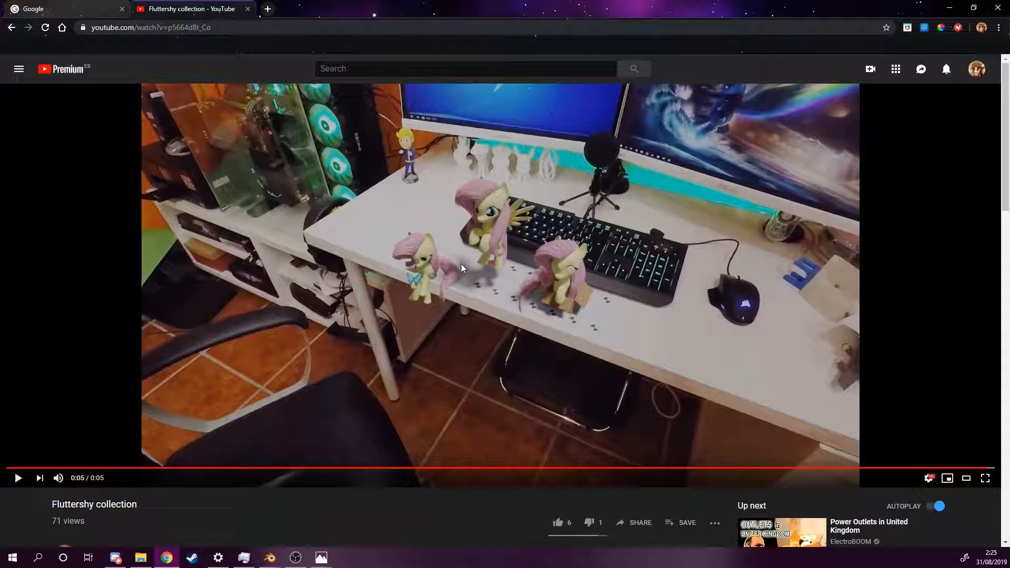
pyautogui.moveTo(944, 3)
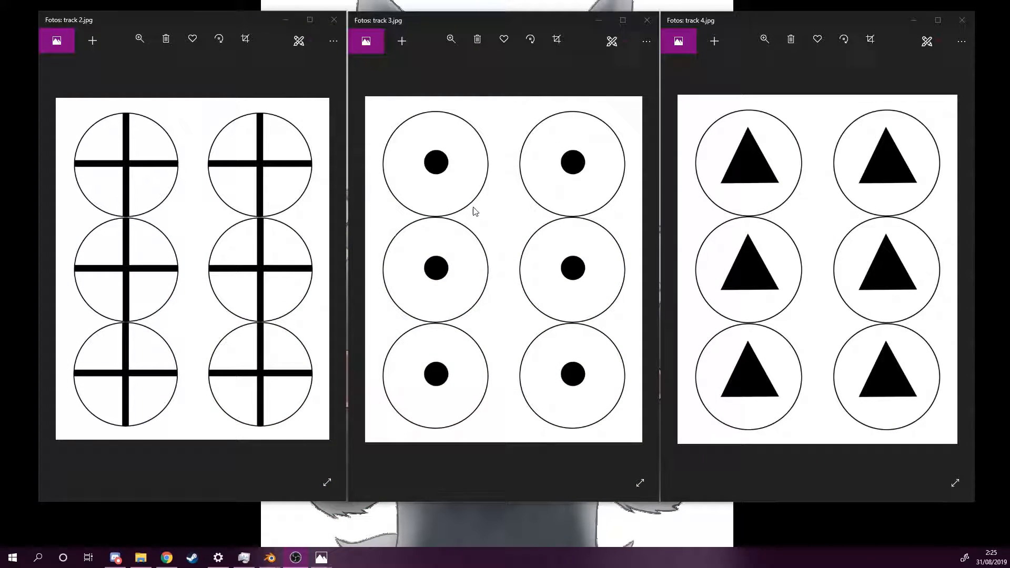
pyautogui.moveTo(343, 202)
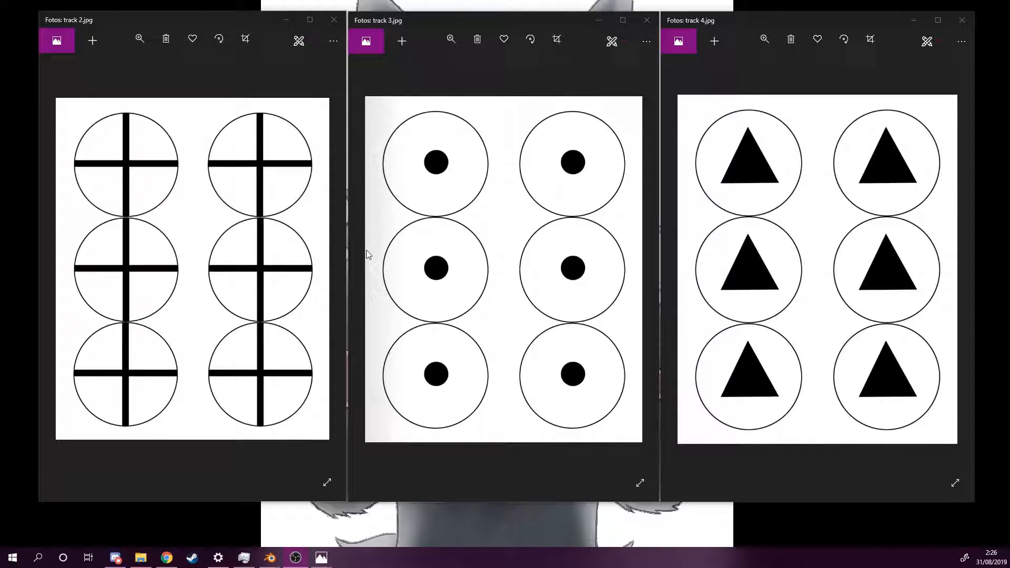
pyautogui.moveTo(400, 464)
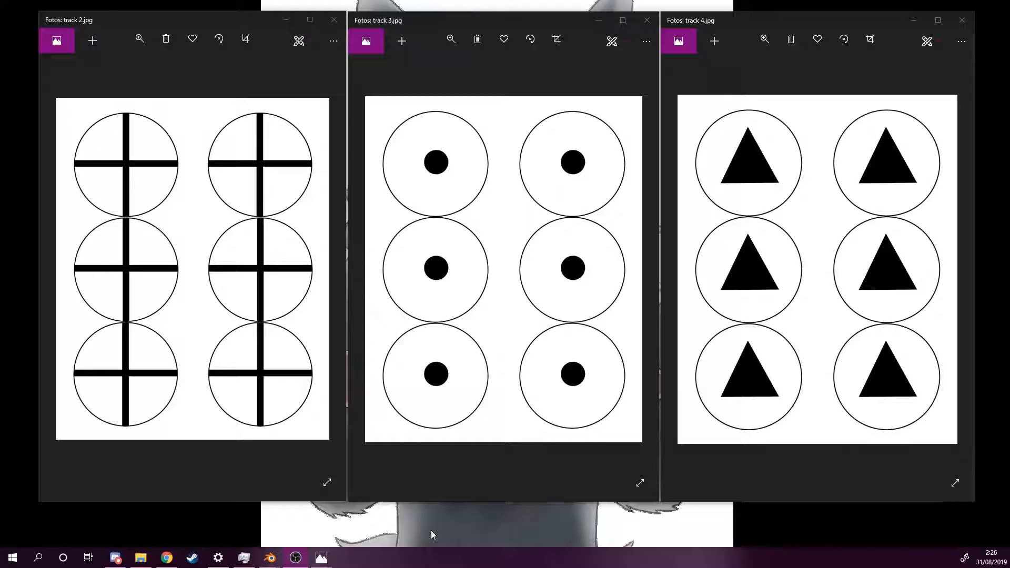
# Step: Bring up the folder of tracking-test videos from the taskbar
pyautogui.click(140, 558)
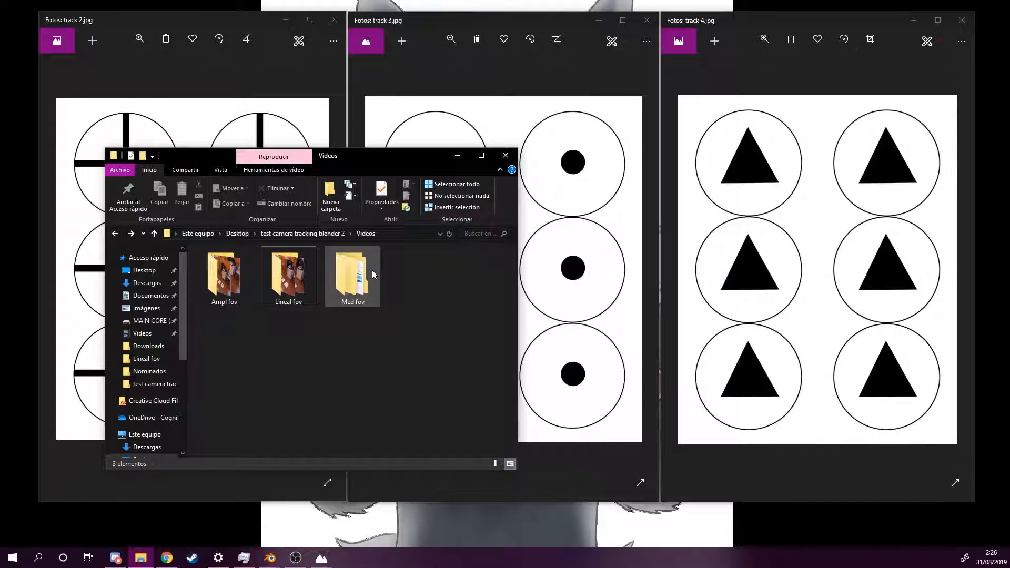
pyautogui.click(289, 274)
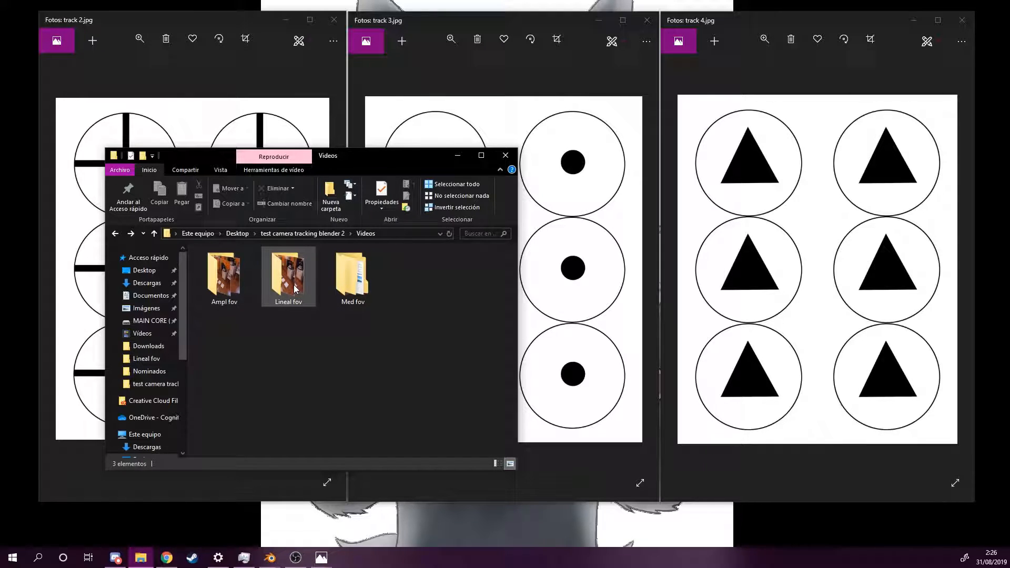
pyautogui.moveTo(288, 273)
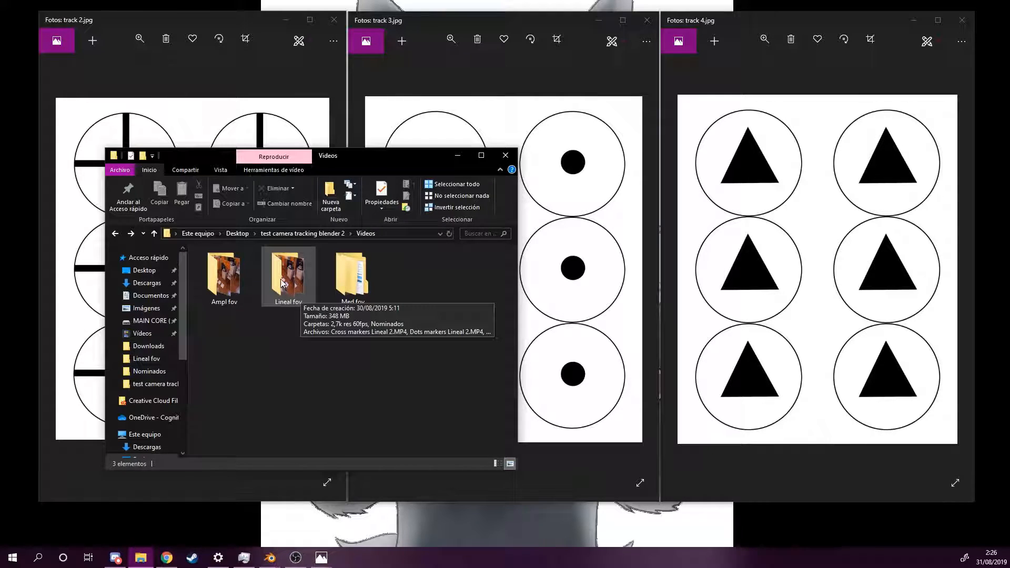
pyautogui.moveTo(291, 353)
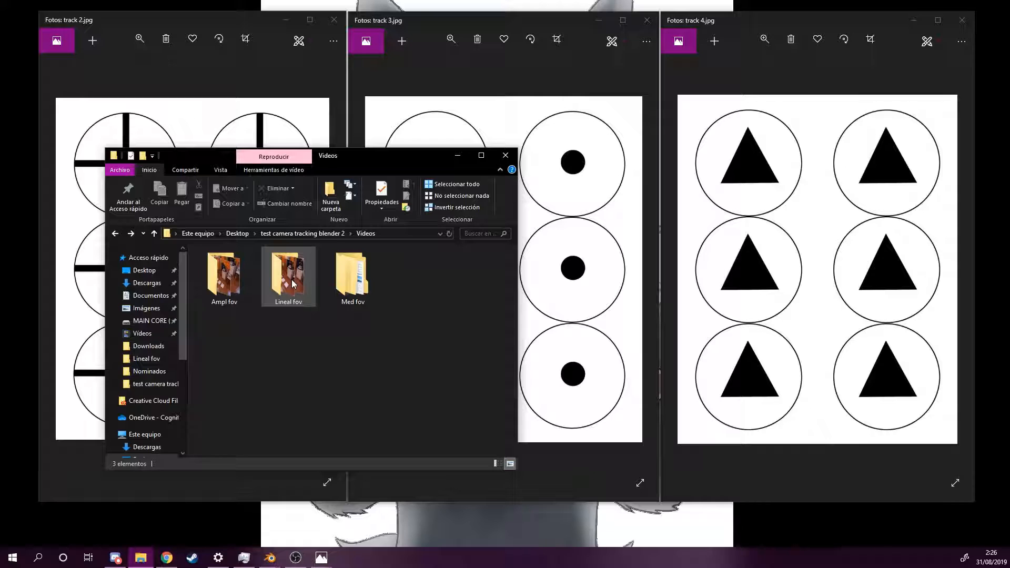
# Step: Open the Lineal fov folder and watch the Cross markers Lineal 2.MP4 clip
pyautogui.doubleClick(288, 270)
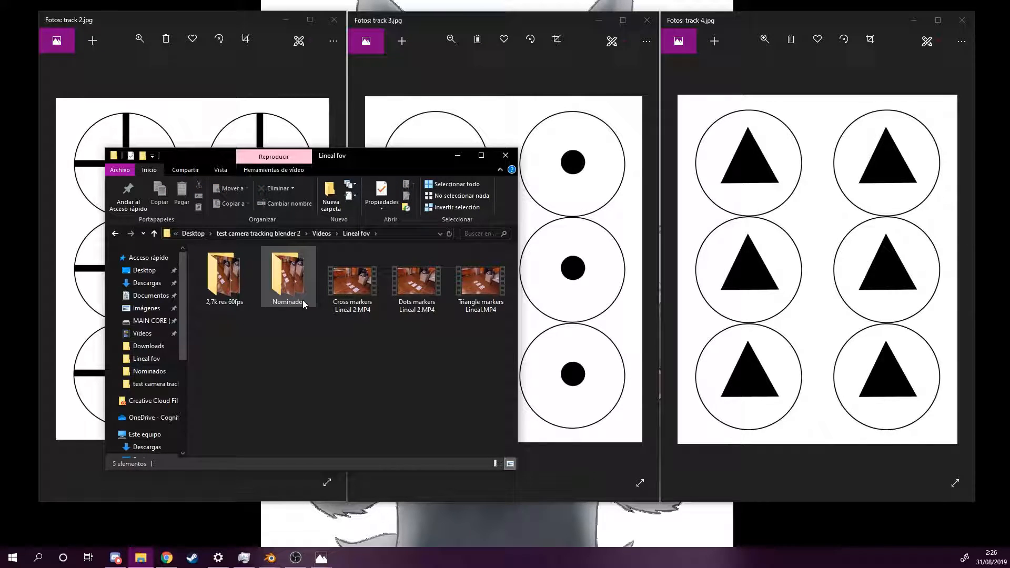
pyautogui.moveTo(351, 280)
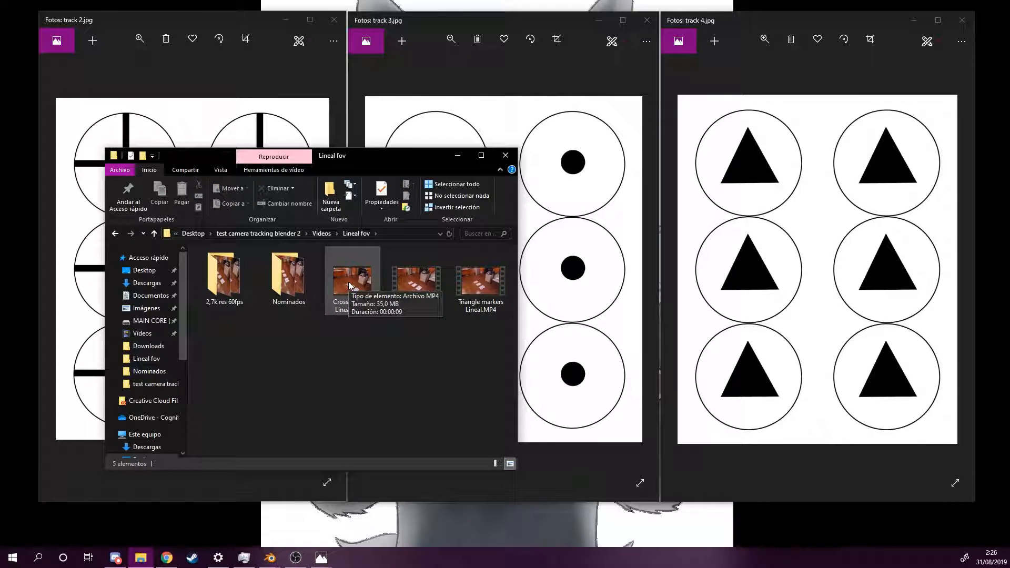
pyautogui.click(353, 278)
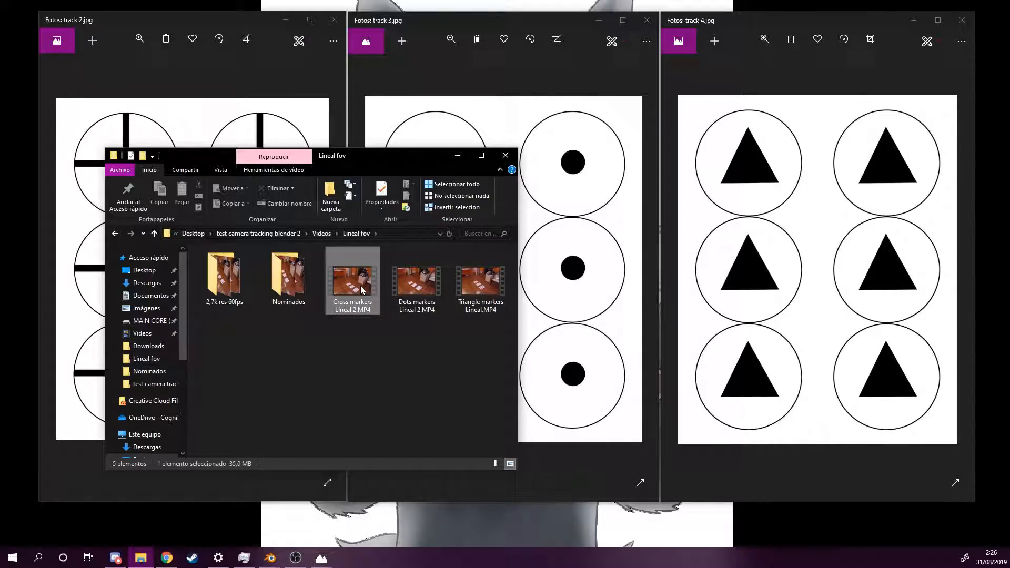
pyautogui.doubleClick(352, 277)
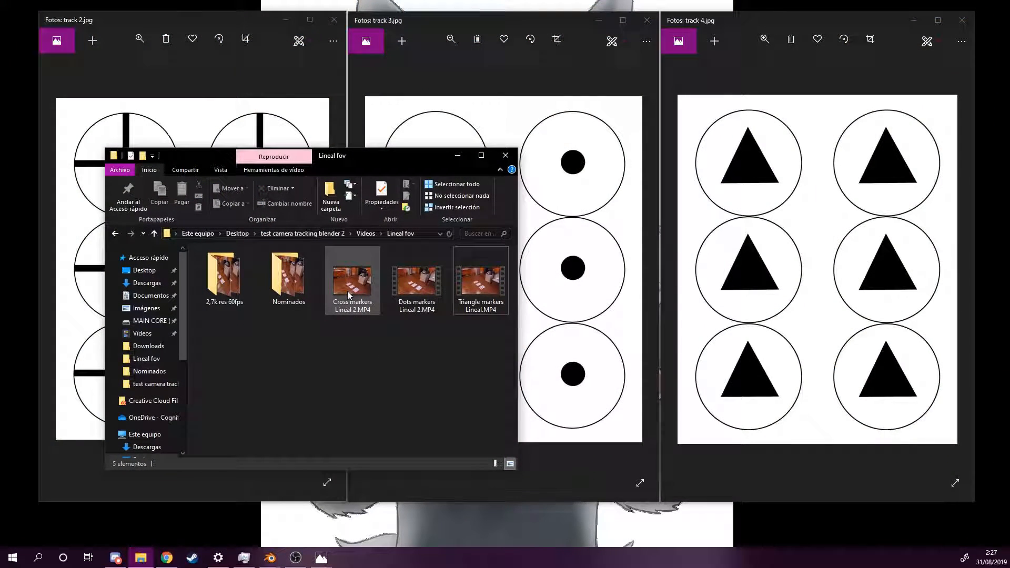
pyautogui.moveTo(361, 291)
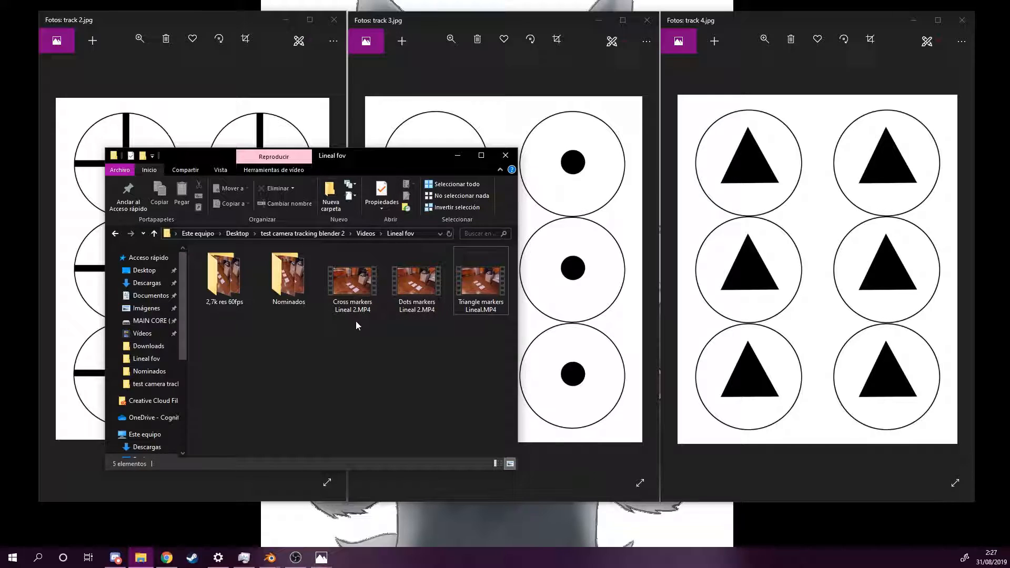
pyautogui.moveTo(353, 276)
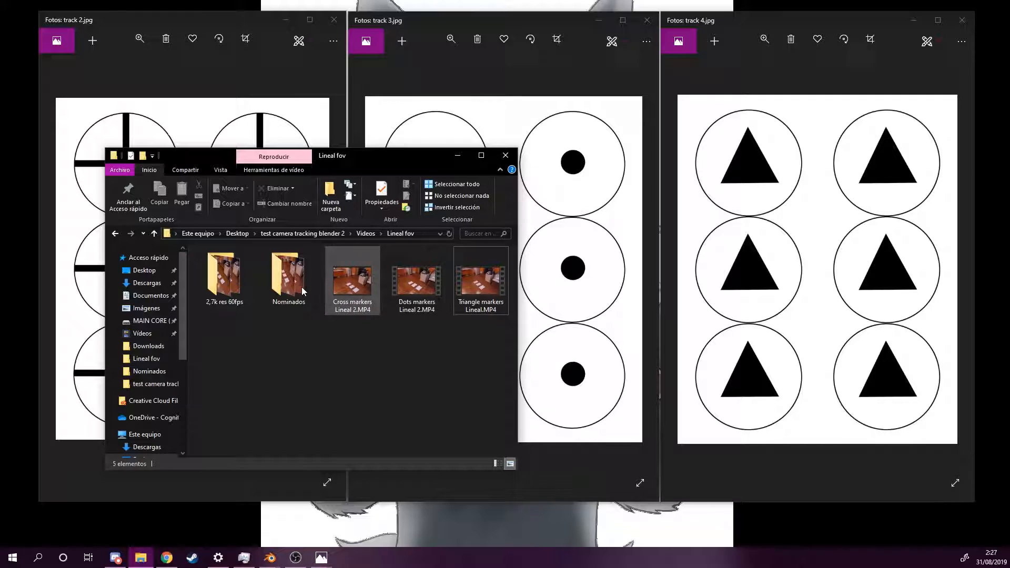
# Step: Open the Nominados folder, then switch to an open Blender project
pyautogui.click(288, 277)
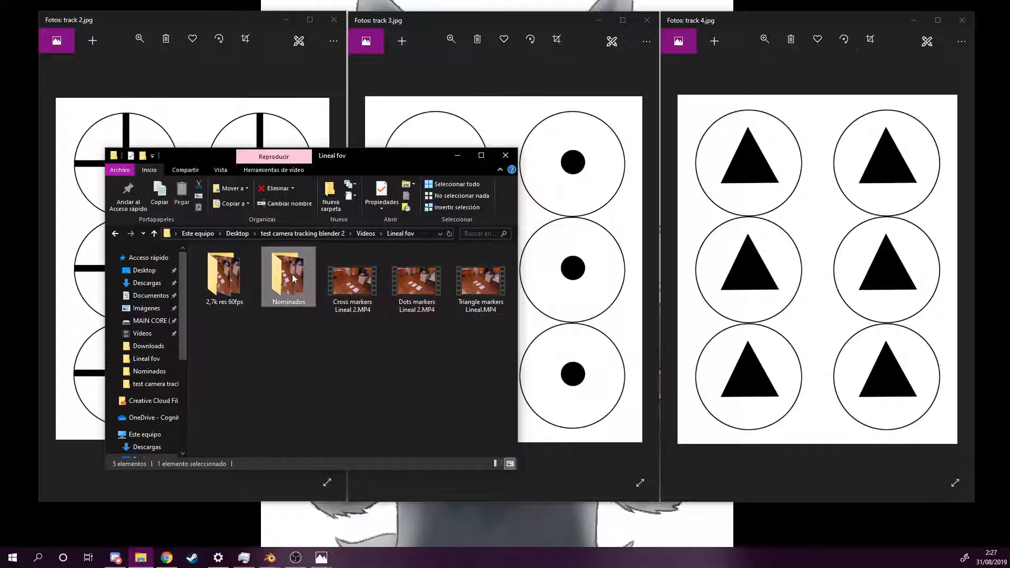
pyautogui.doubleClick(289, 273)
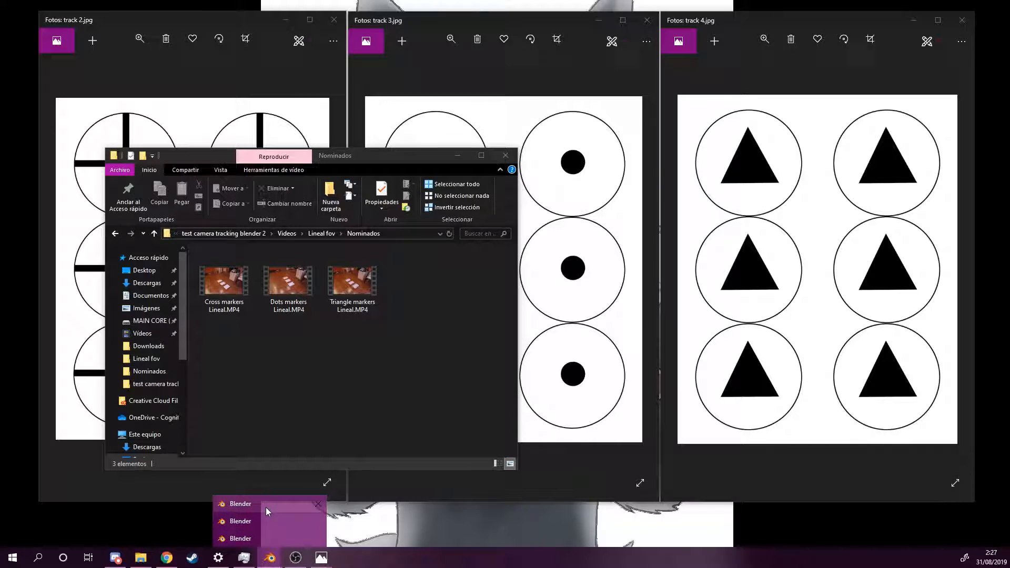
pyautogui.click(240, 504)
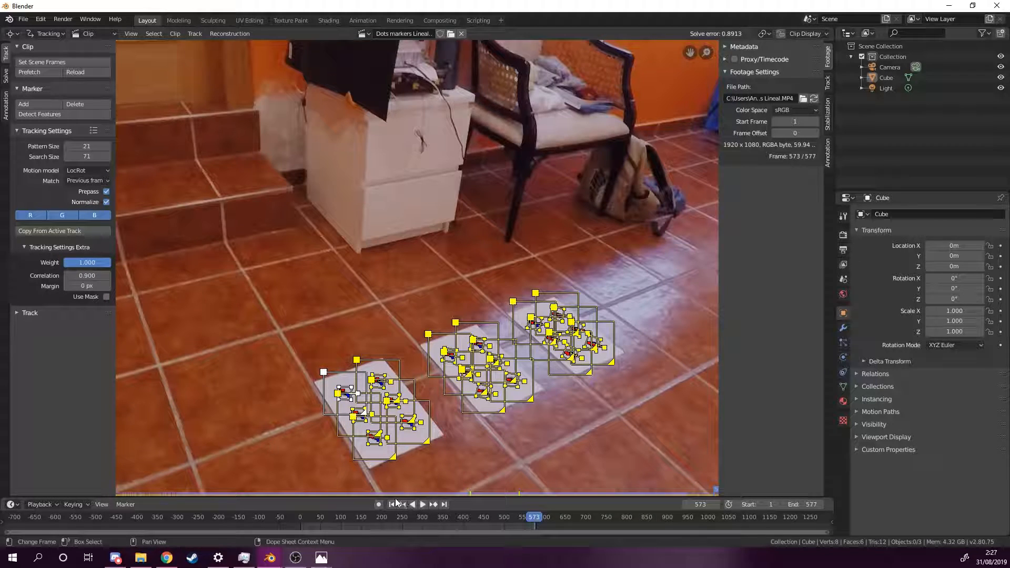
# Step: Inspect the Dots markers clip and its 0.8913 solve error readout
pyautogui.click(392, 504)
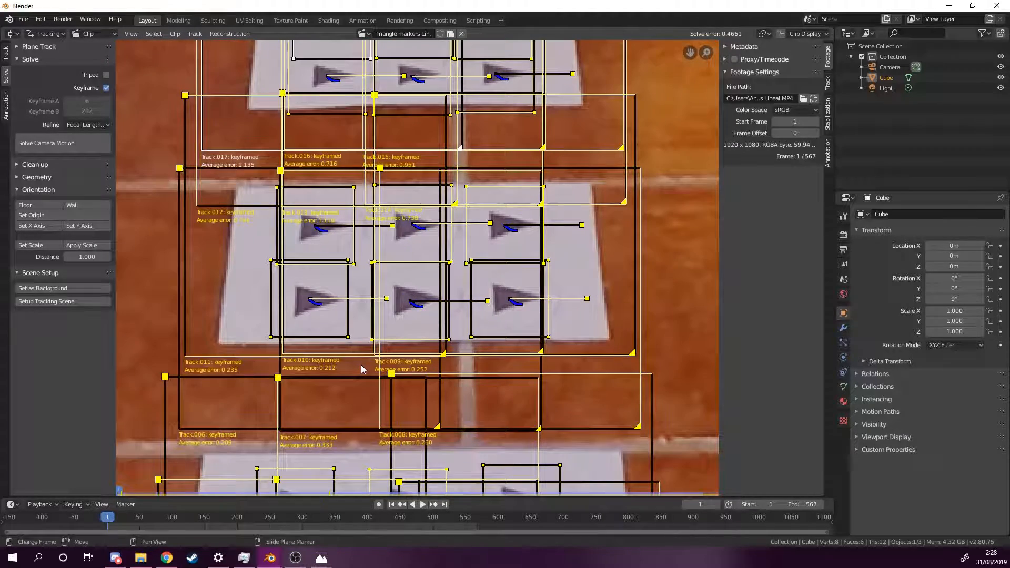
# Step: Read the triangle clip's per-track average errors and solve camera motion for a 0.4661 error
pyautogui.click(802, 33)
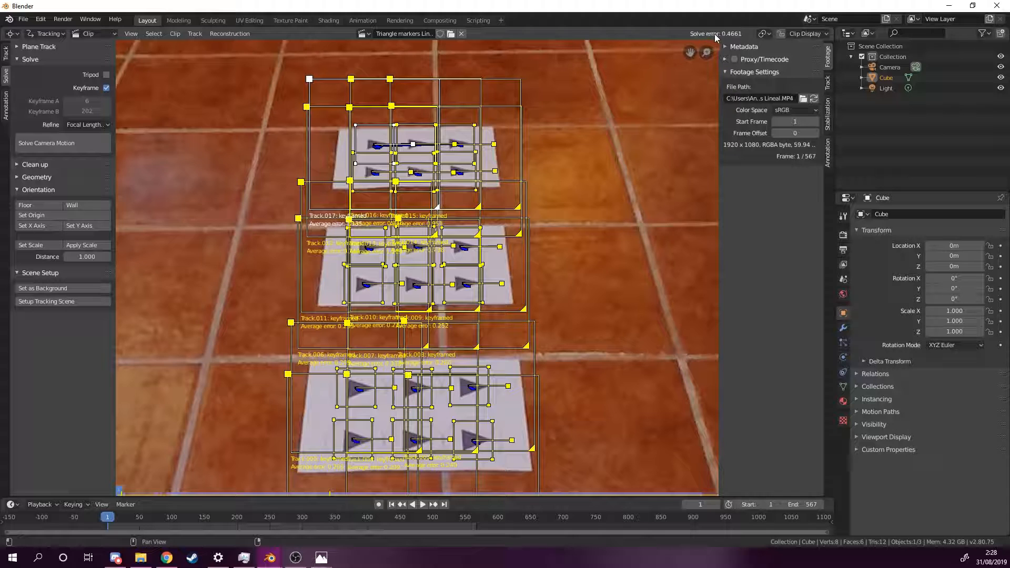
pyautogui.moveTo(722, 38)
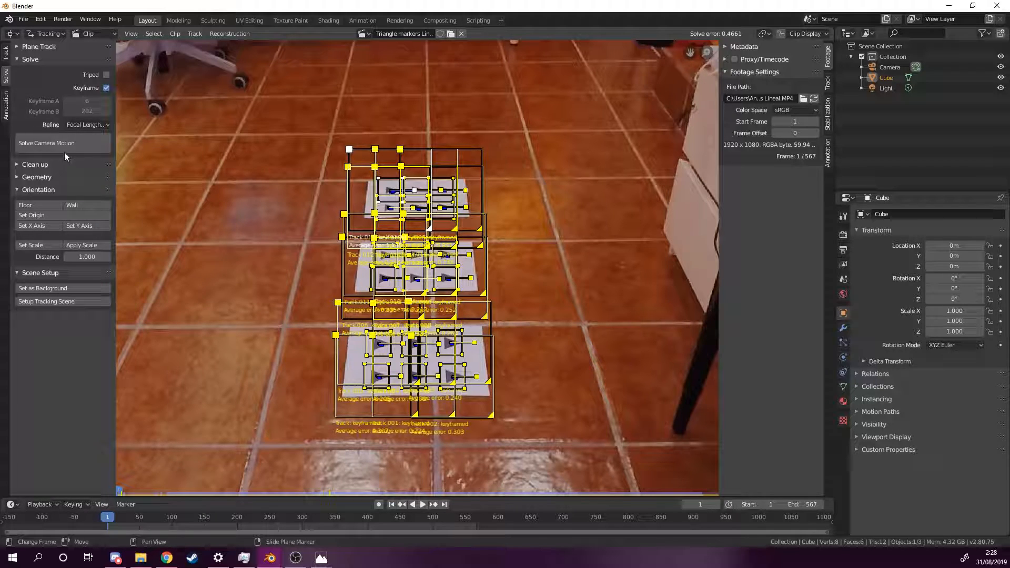
pyautogui.click(6, 64)
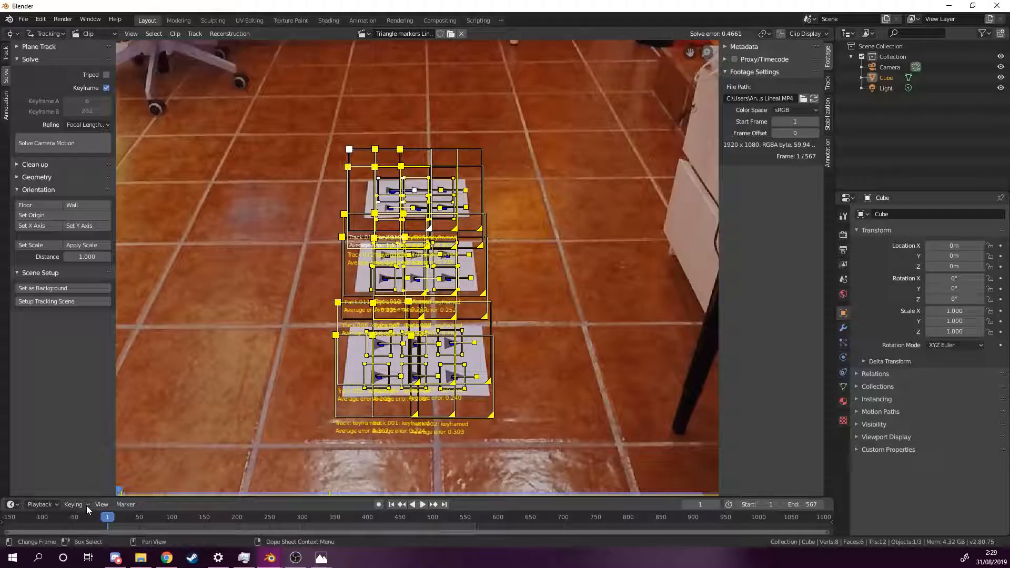
pyautogui.click(423, 504)
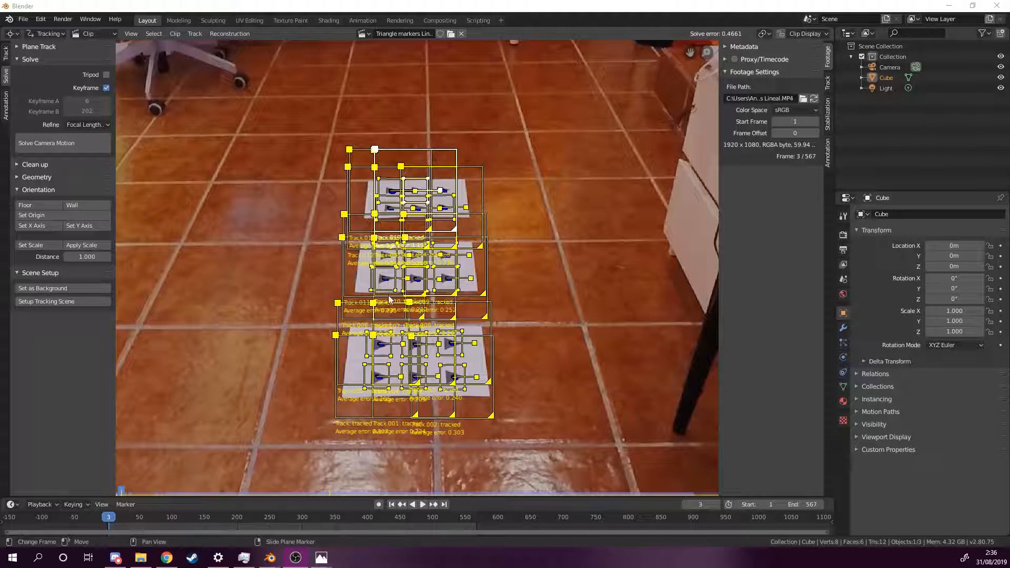
pyautogui.moveTo(480, 386)
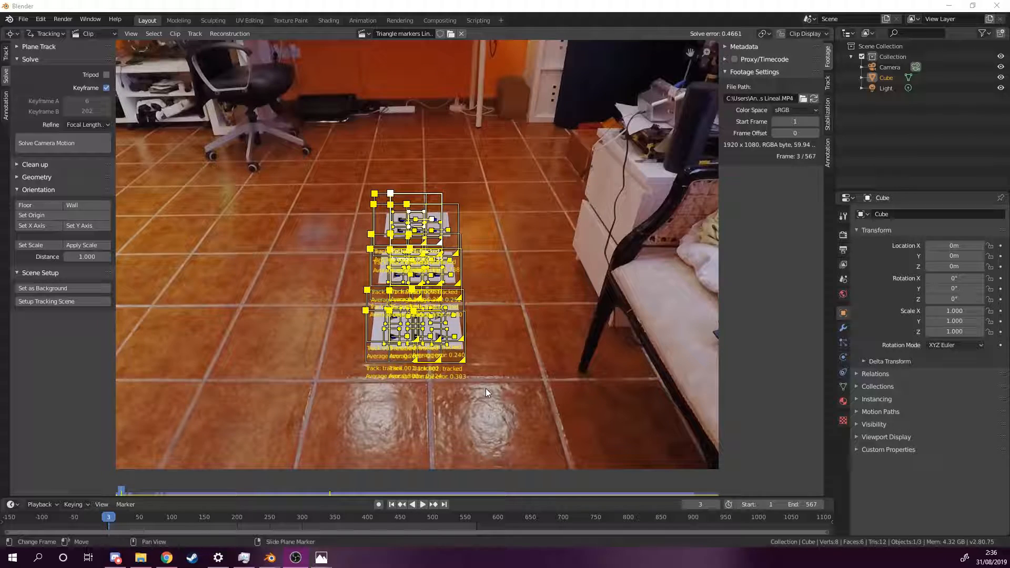
pyautogui.moveTo(510, 374)
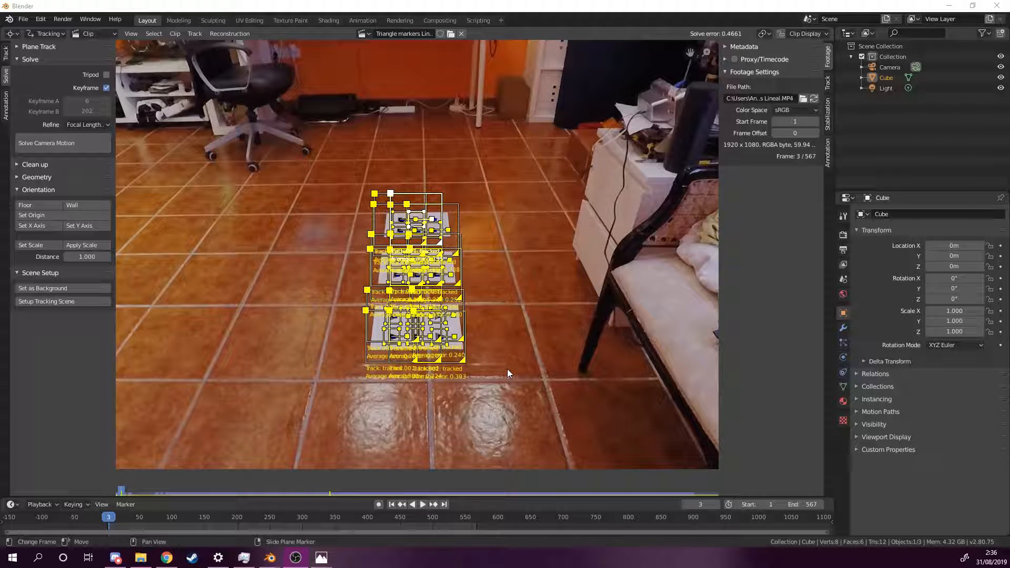